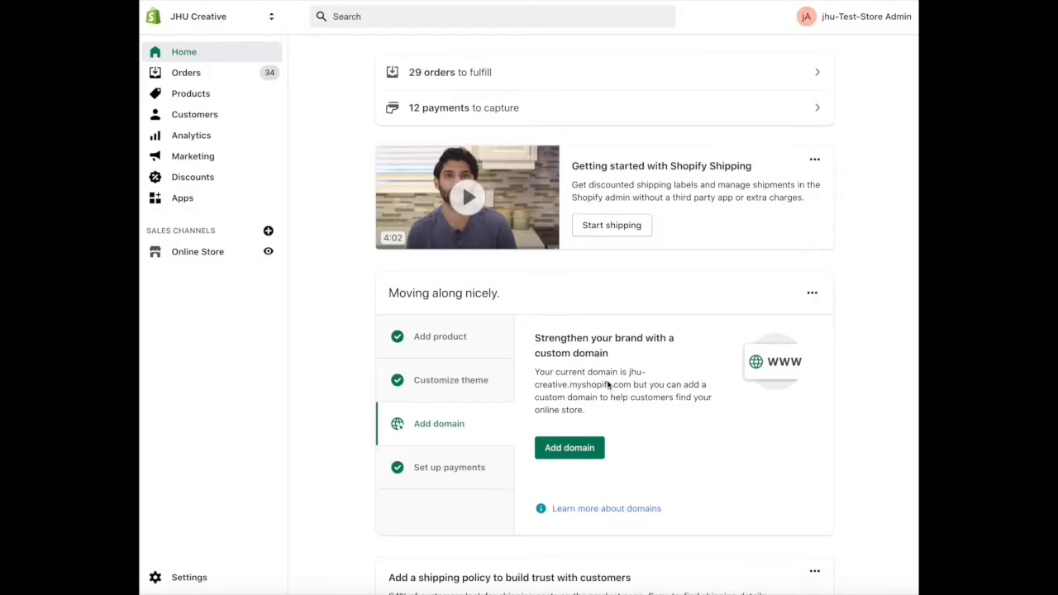
mouse_move(212, 198)
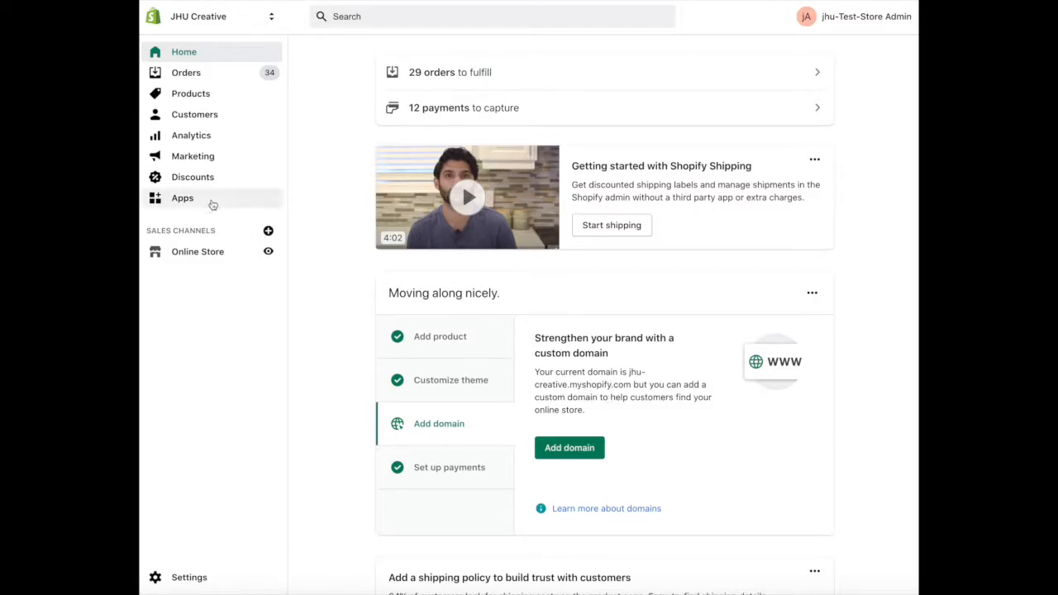
Go to the store's installed apps to reach Edit Order by Cleverific's Edit Actions page.
left_click(182, 198)
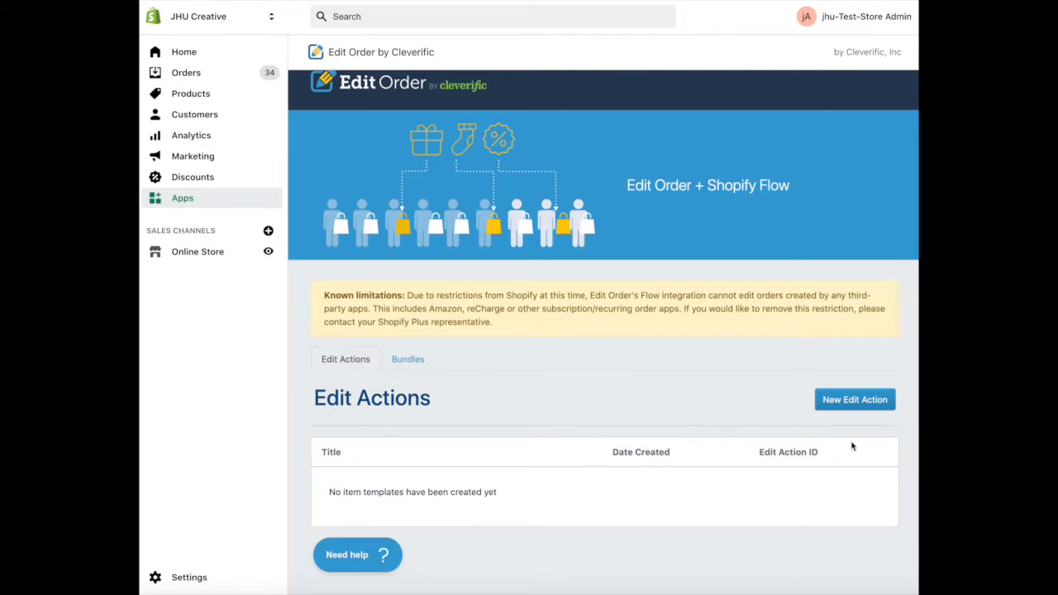
Create a new free-item edit action and title it 'Promo: Free Item'.
left_click(855, 398)
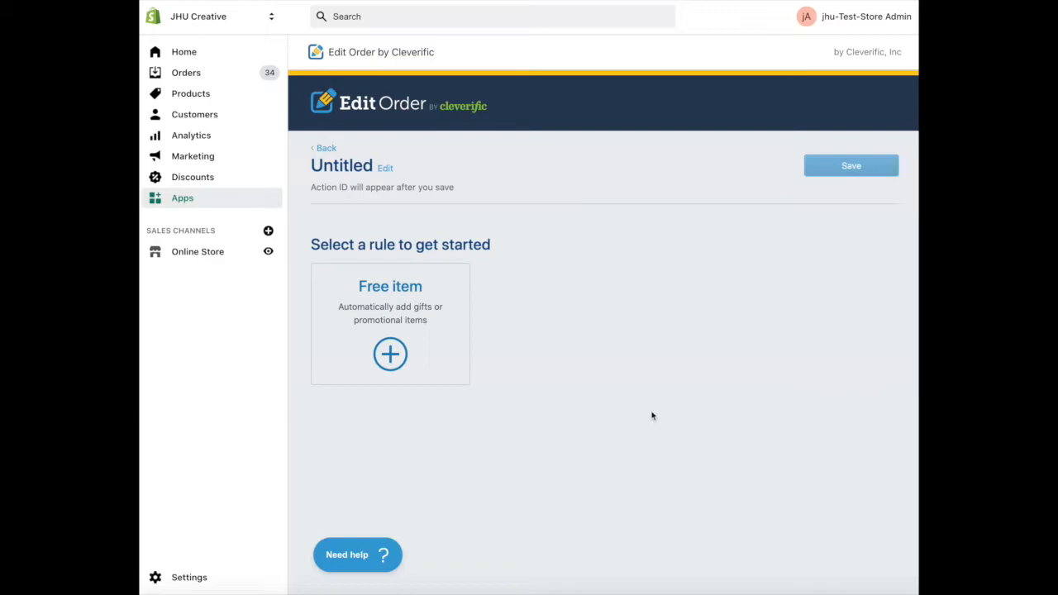
left_click(390, 354)
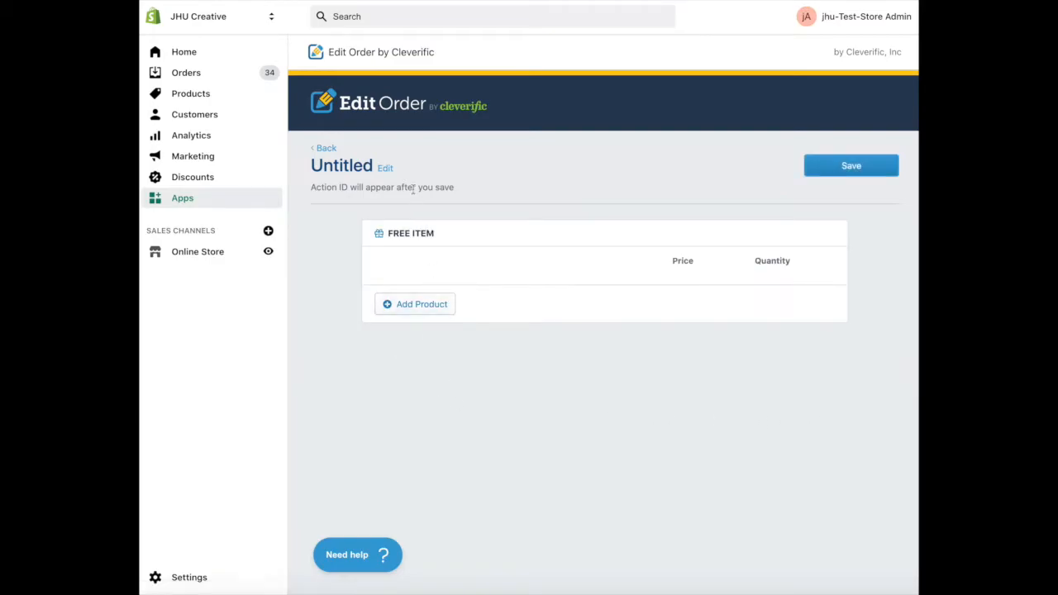
left_click(384, 168)
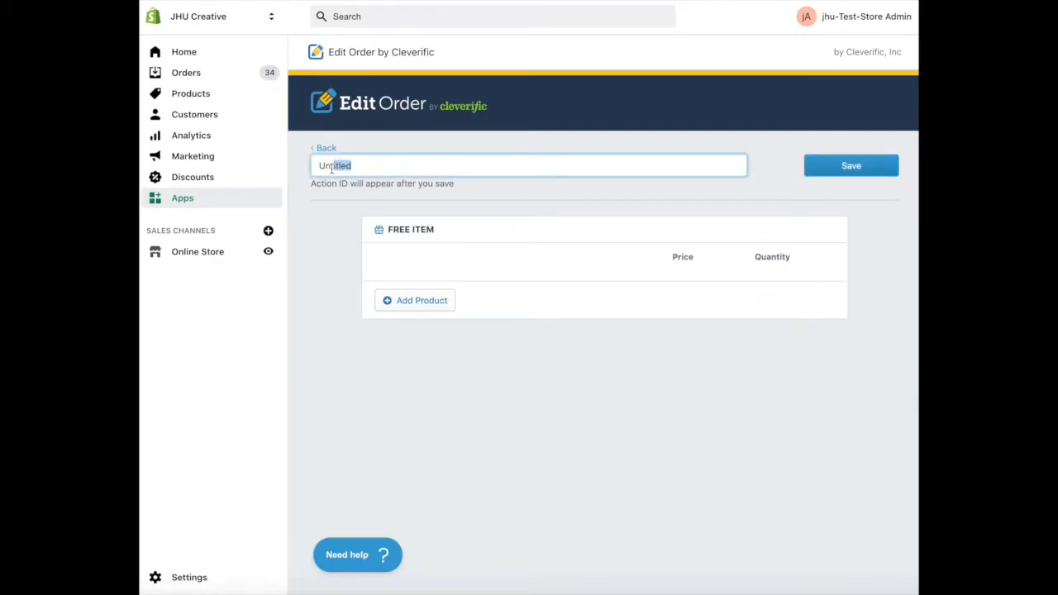
type("Promo: Free Item")
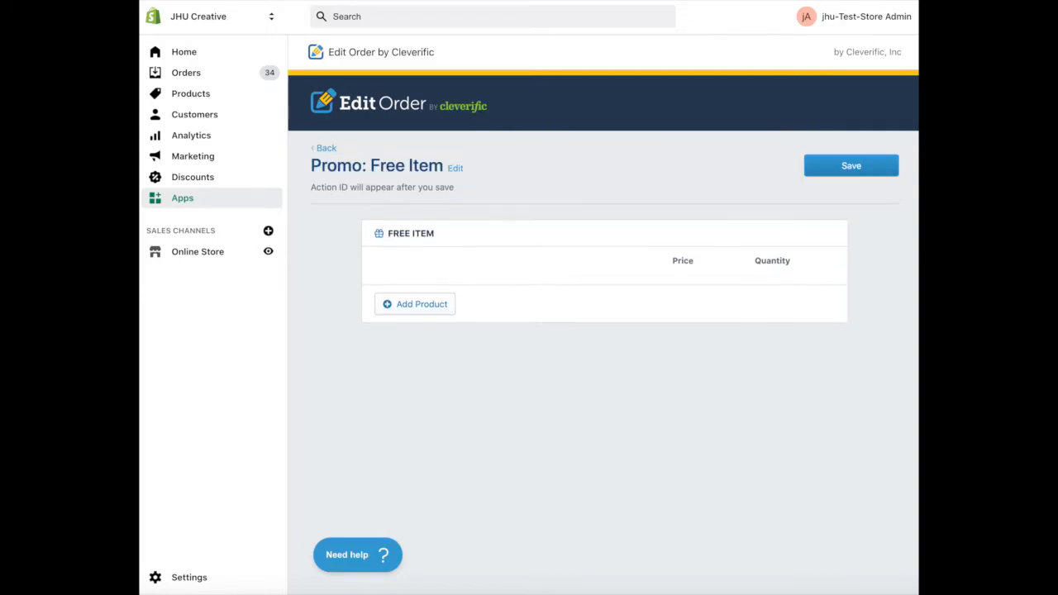
Add the yellow MJ Daisies Bucket Hat as the free product at 0.00.
left_click(415, 305)
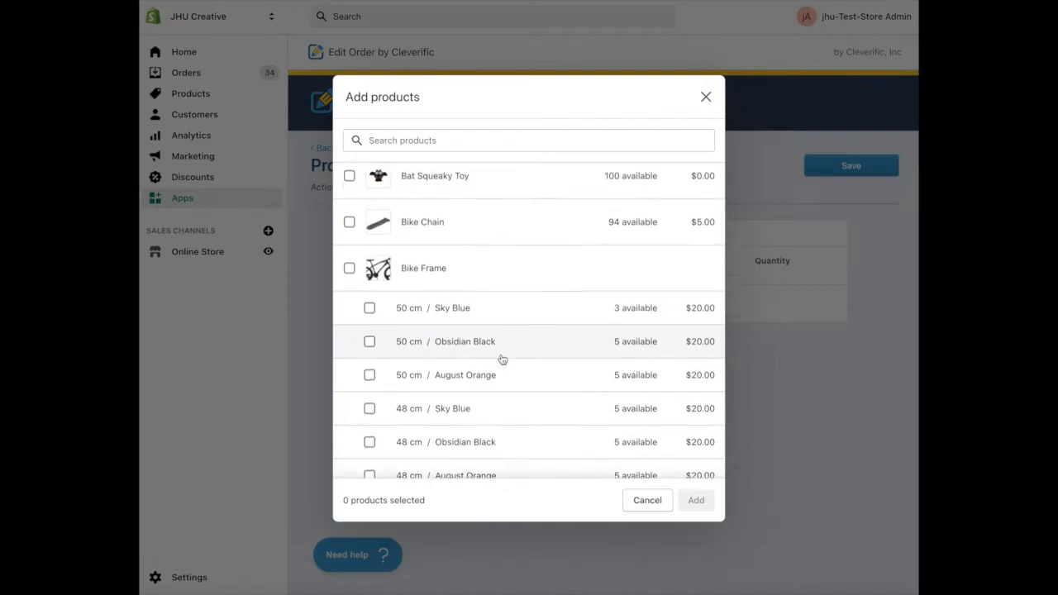
scroll("down", 3)
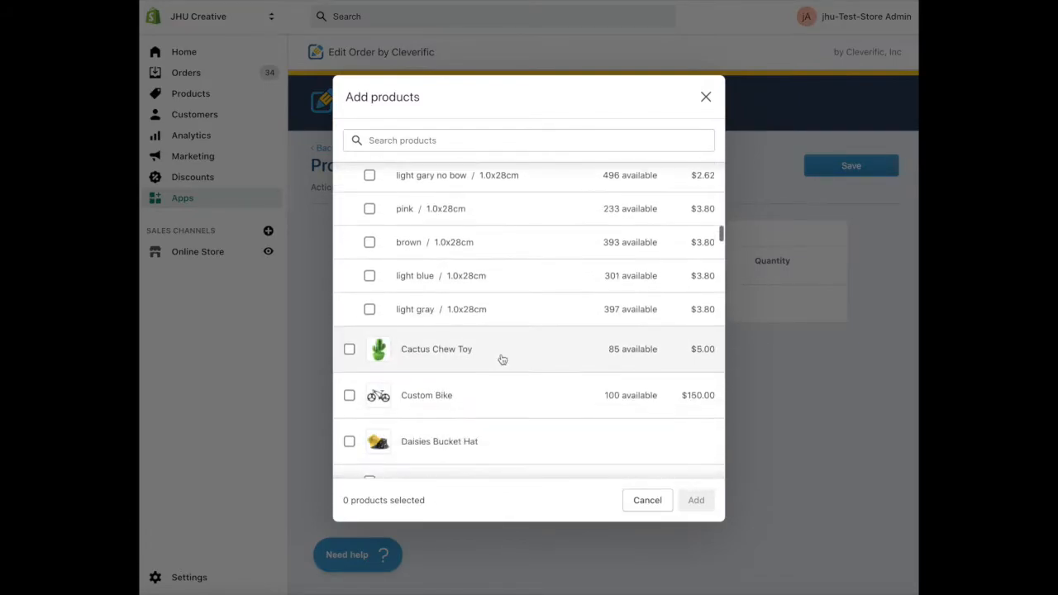
left_click(370, 460)
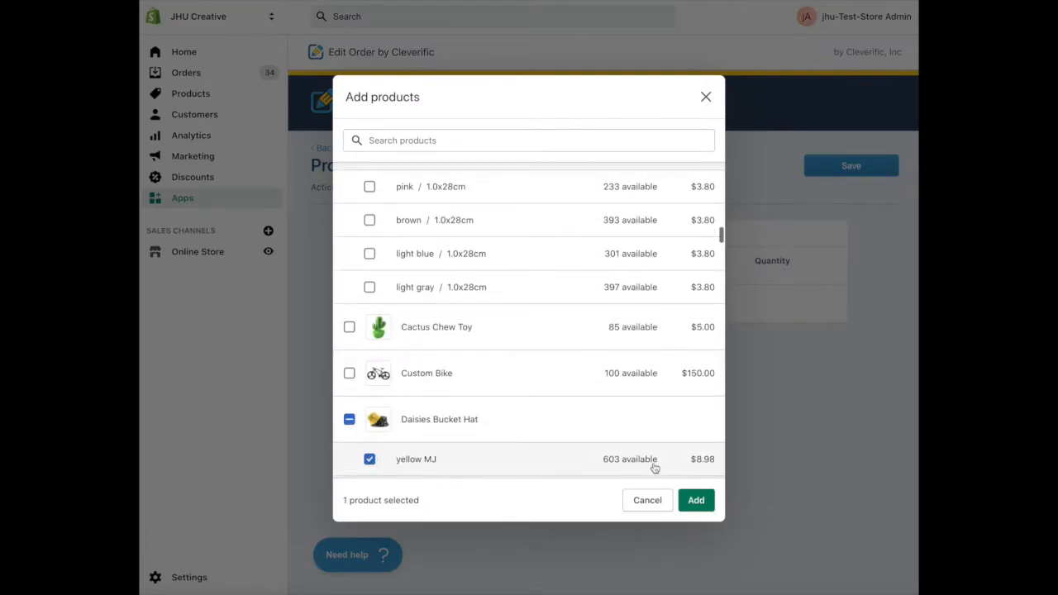
left_click(695, 499)
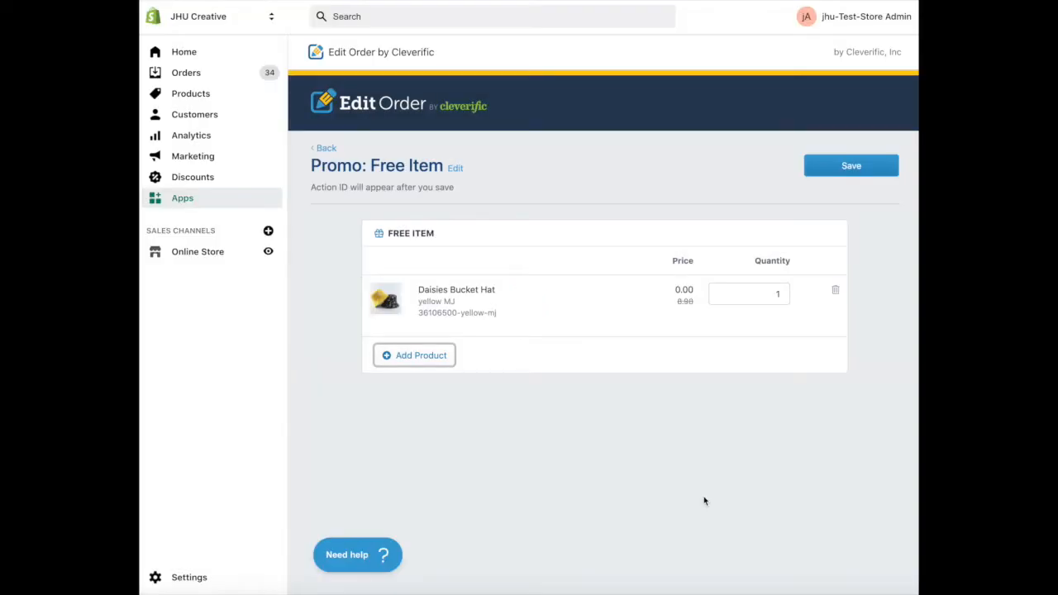
mouse_move(691, 317)
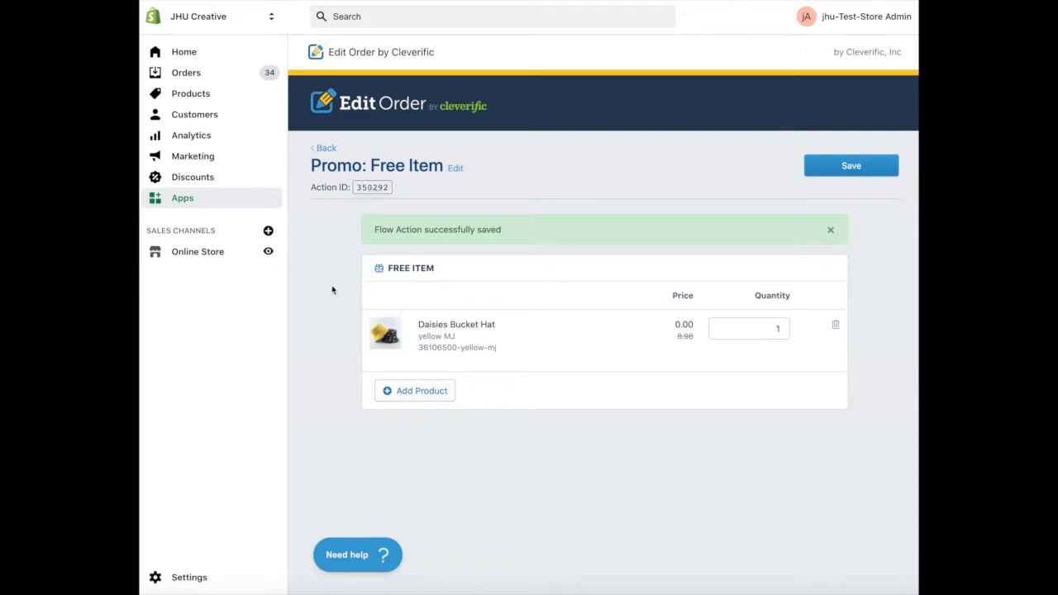
mouse_move(327, 296)
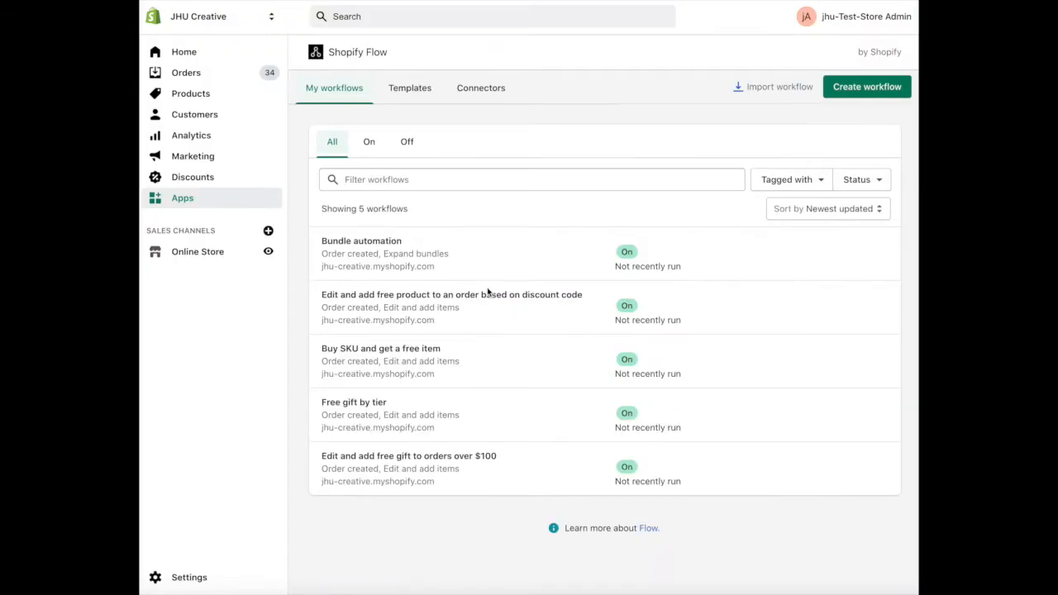
Start a new untitled workflow and browse its list of available triggers.
left_click(866, 86)
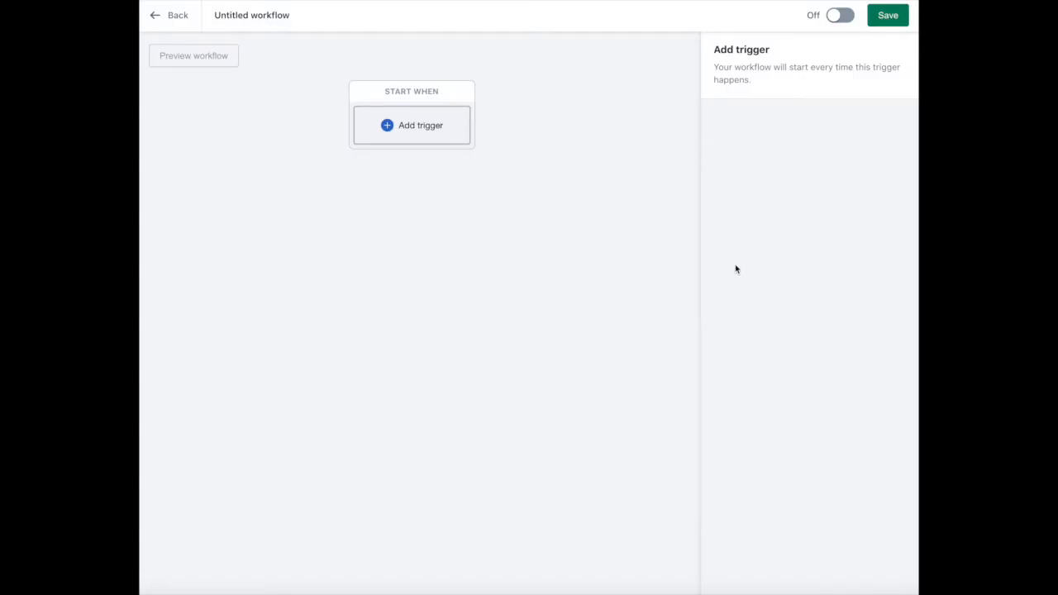
left_click(410, 126)
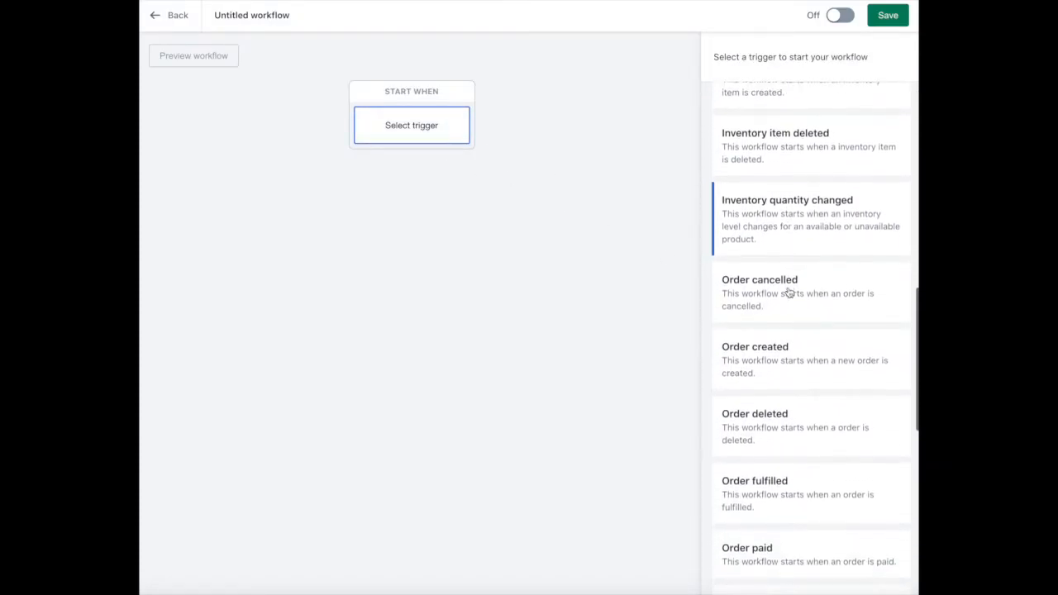
scroll("down", 3)
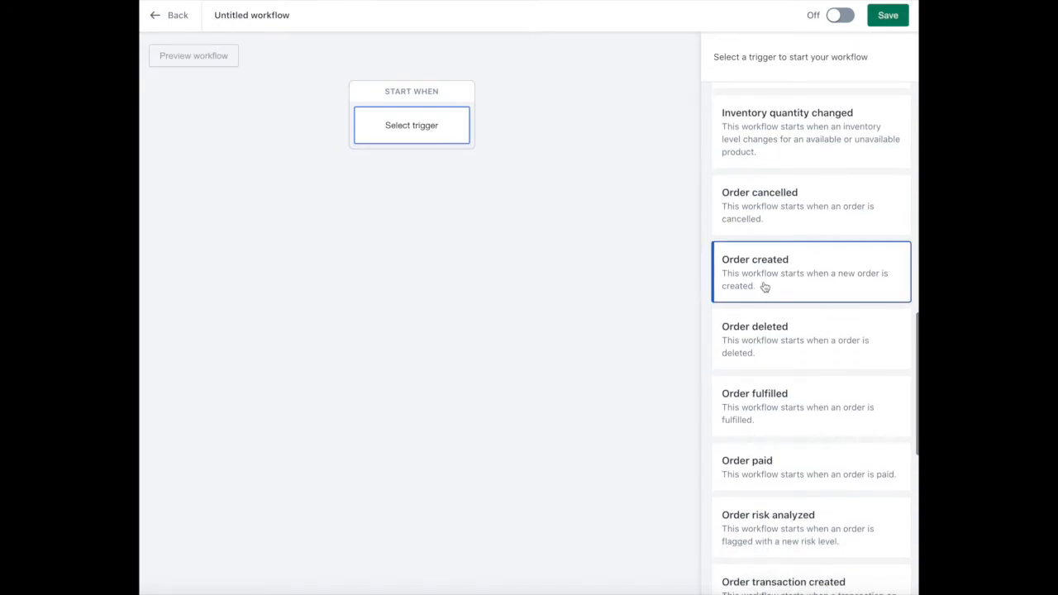
Trigger the workflow on Order created and add Edit Order's Edit and add items action.
left_click(810, 271)
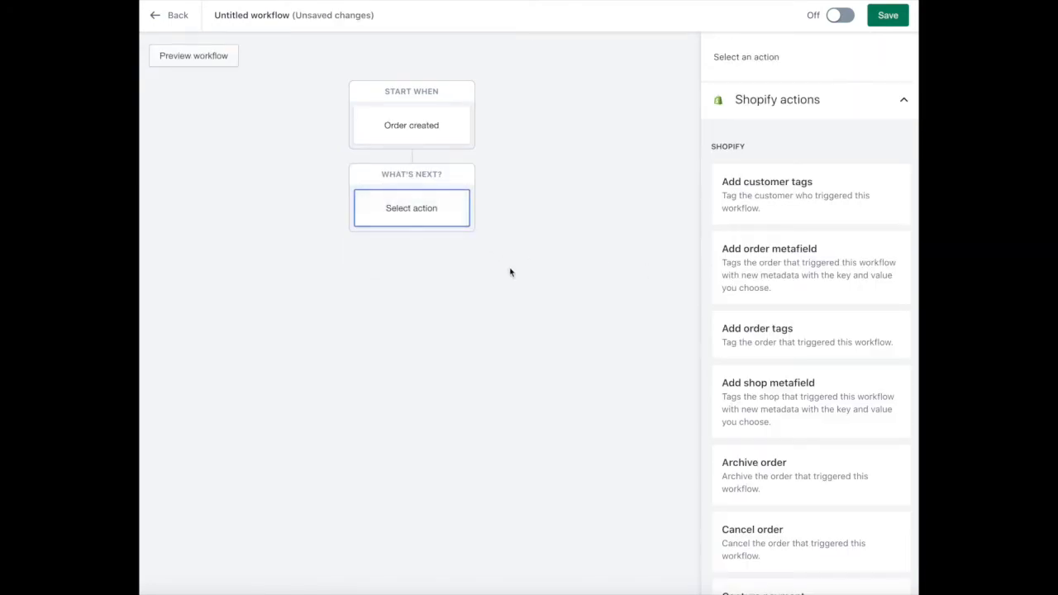
scroll("down", 3)
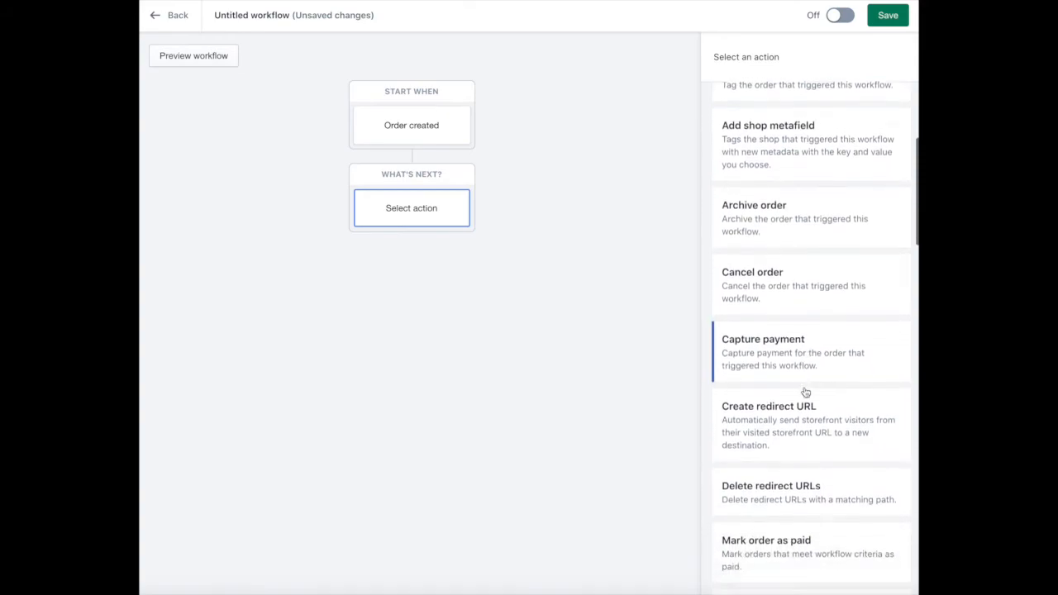
scroll("down", 3)
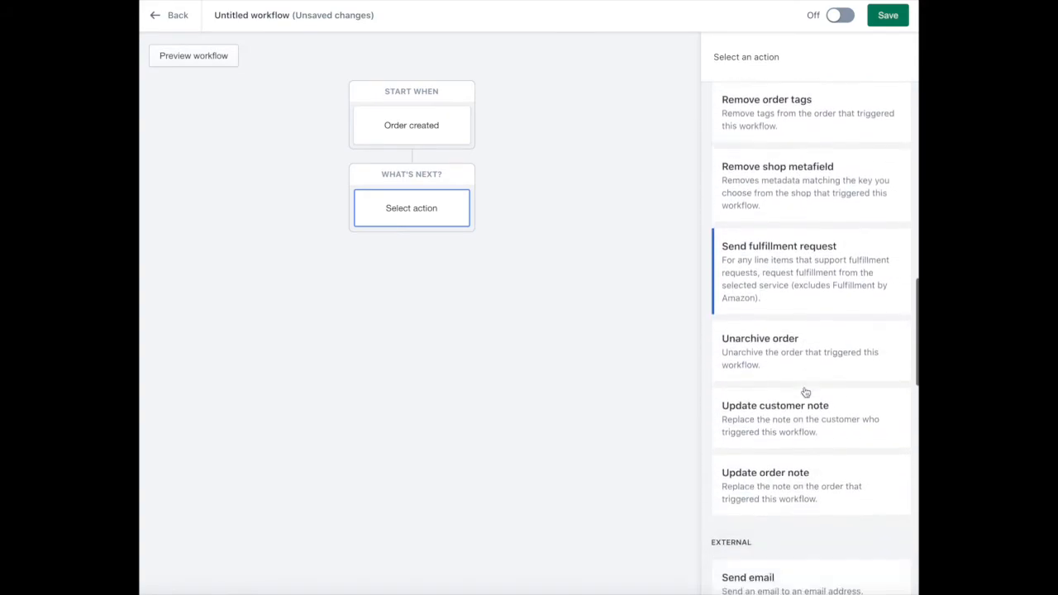
scroll("down", 3)
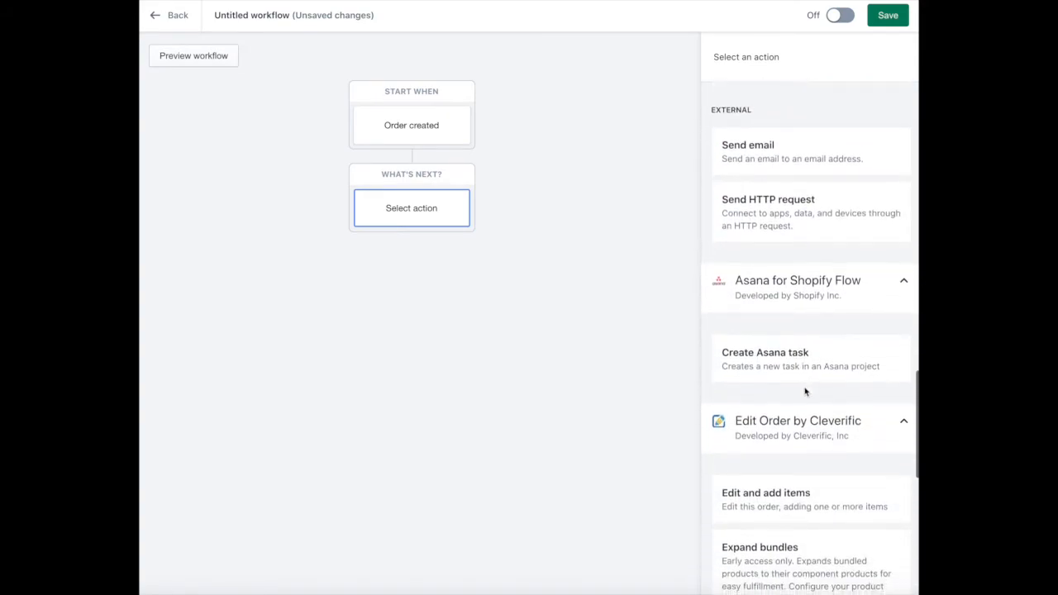
left_click(765, 492)
type("{{order.id")
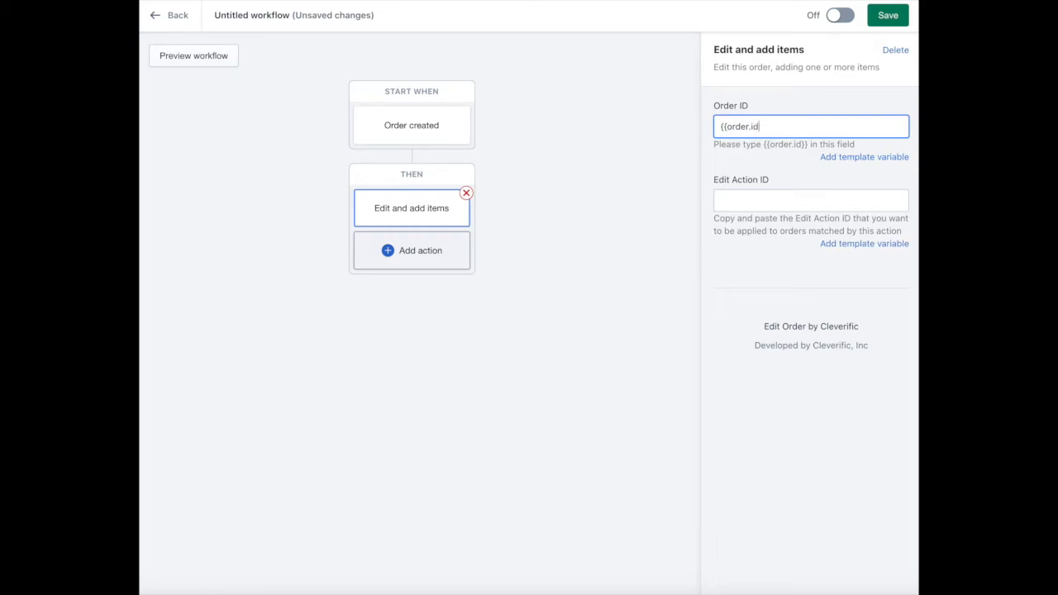
Set the Edit Action ID to 350292 and switch the workflow on.
left_click(810, 198)
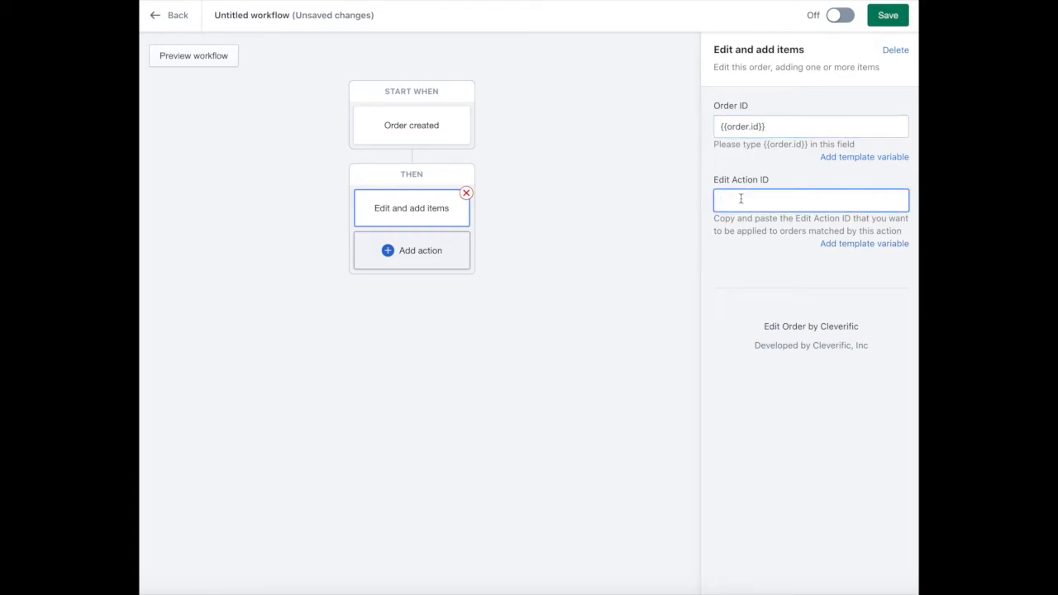
type("350292")
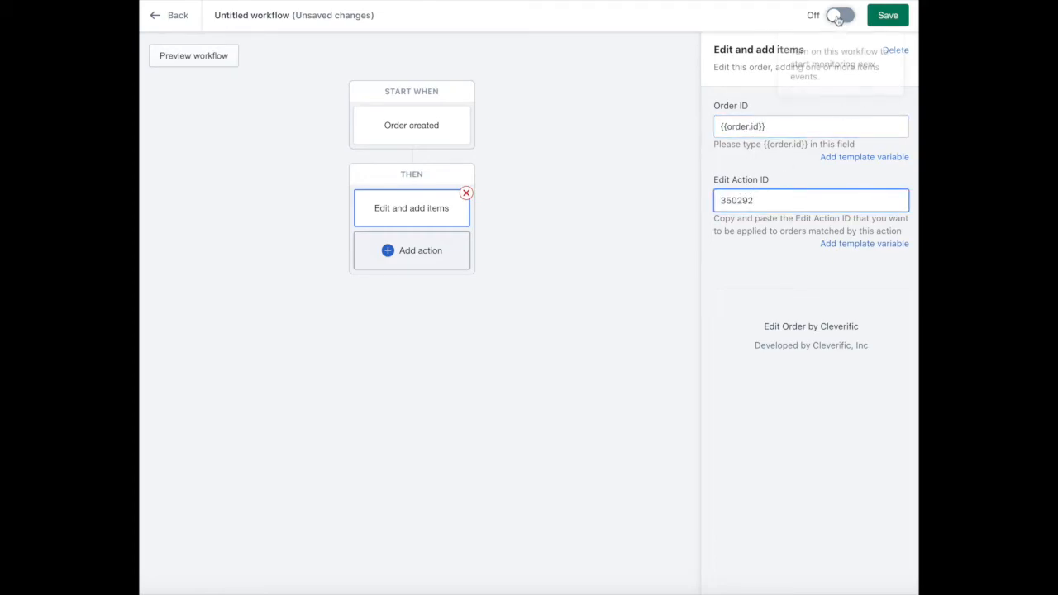
left_click(886, 15)
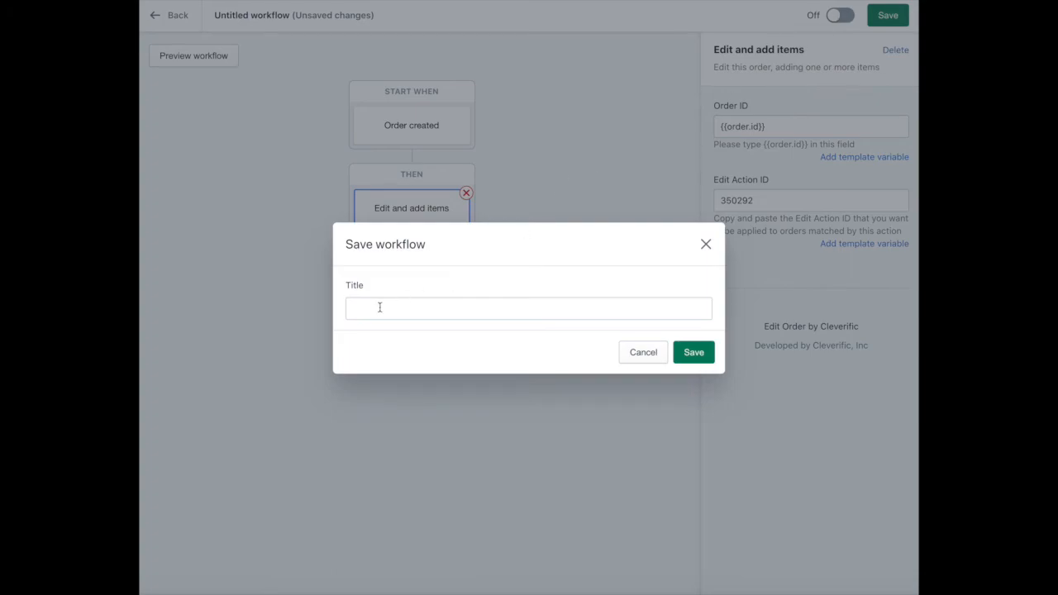
Save the workflow under the title 'Promo: Free Item' so it goes live.
type("Promo: Free Item")
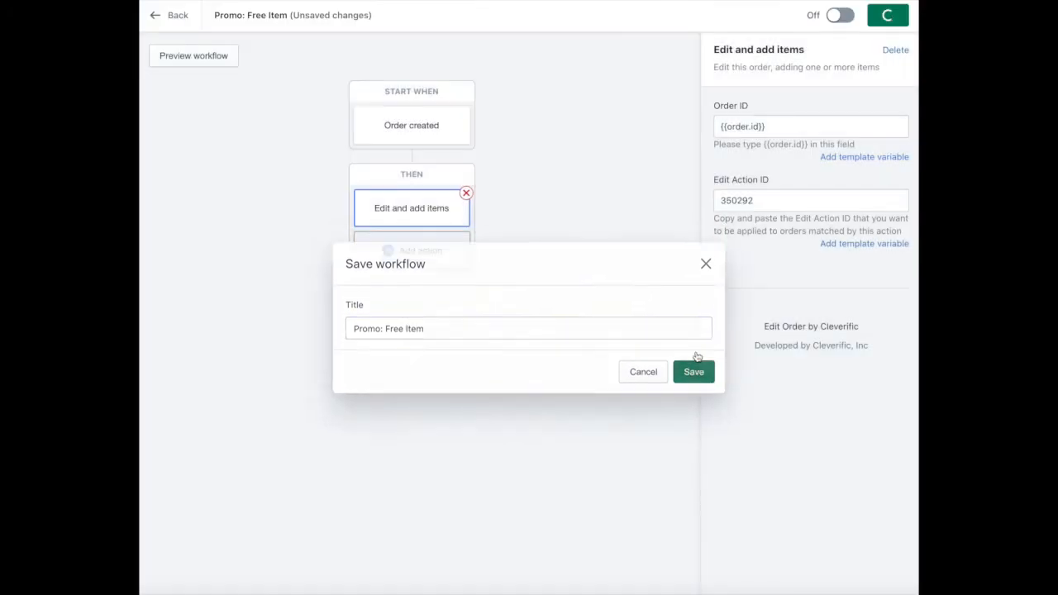
left_click(693, 371)
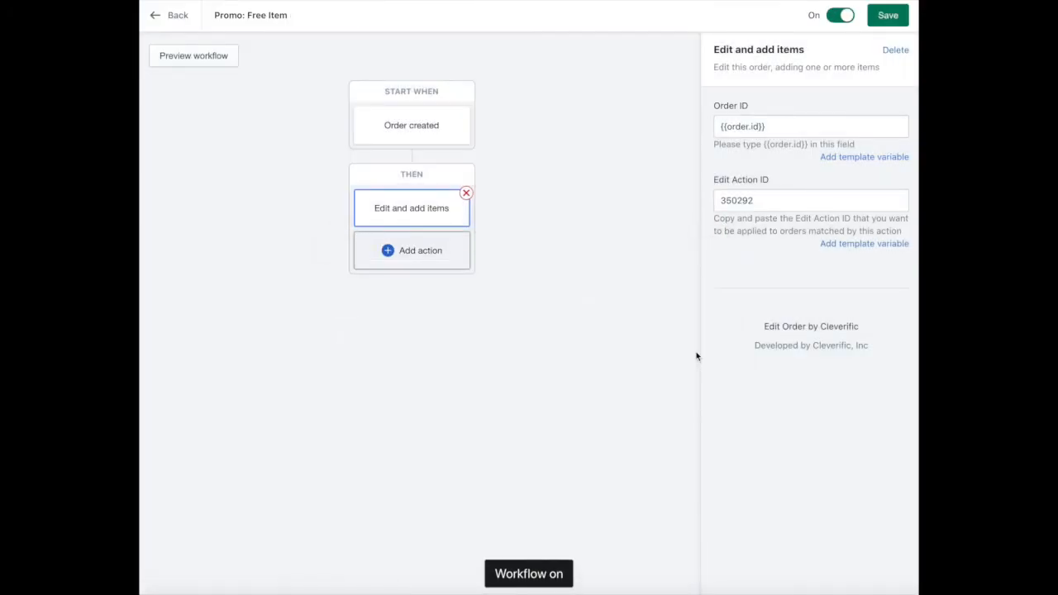